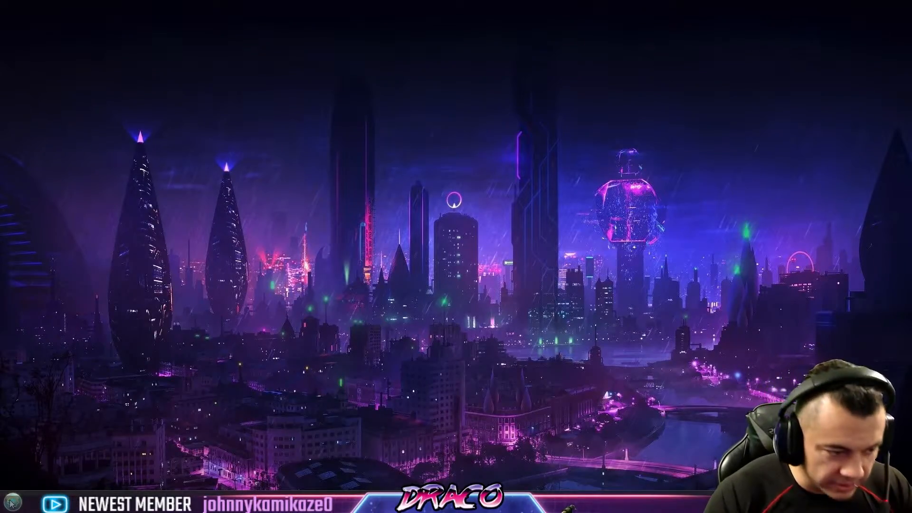
Step: Search the Start menu for 'device manager'
left_click(11, 500)
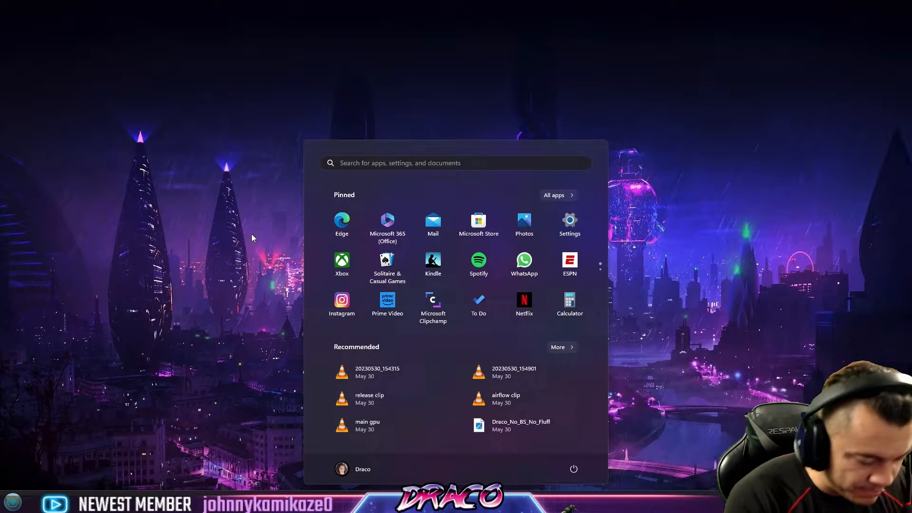
type("device manager")
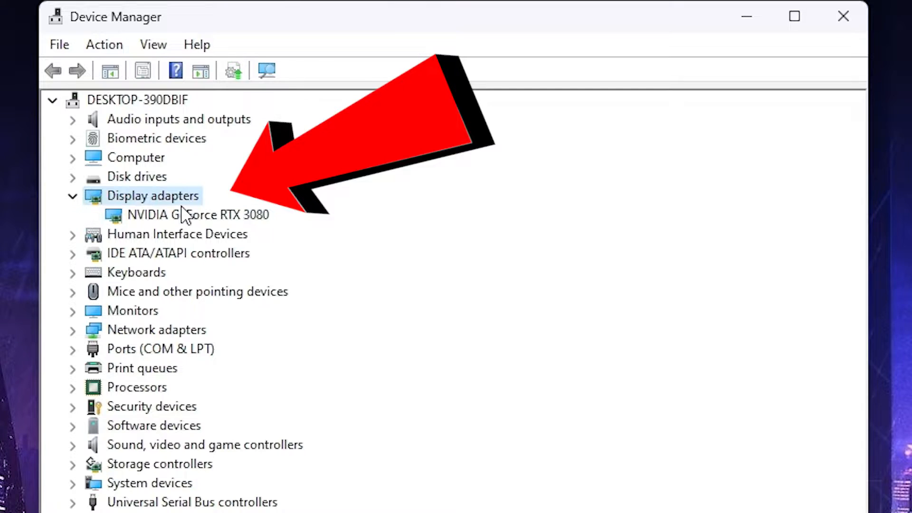
Step: Bring up the NVIDIA GeForce RTX 3080's context menu and open its Properties
right_click(197, 215)
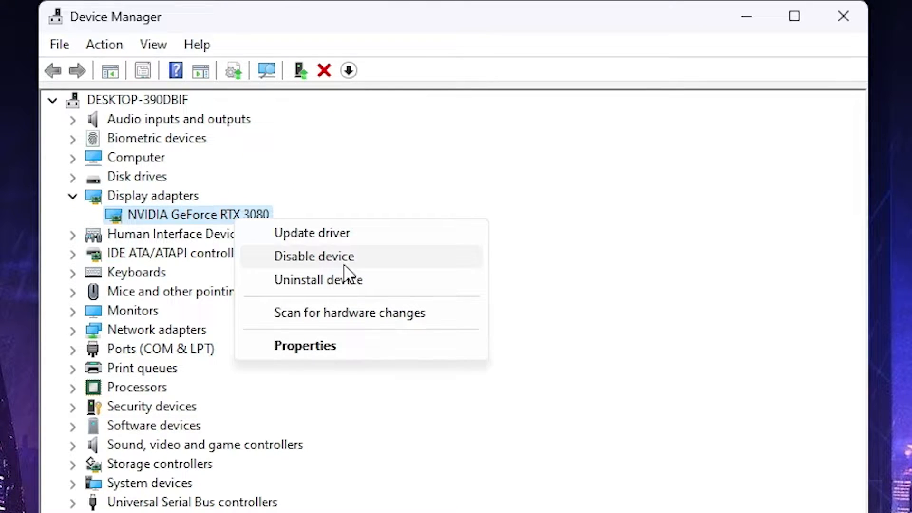
mouse_move(361, 233)
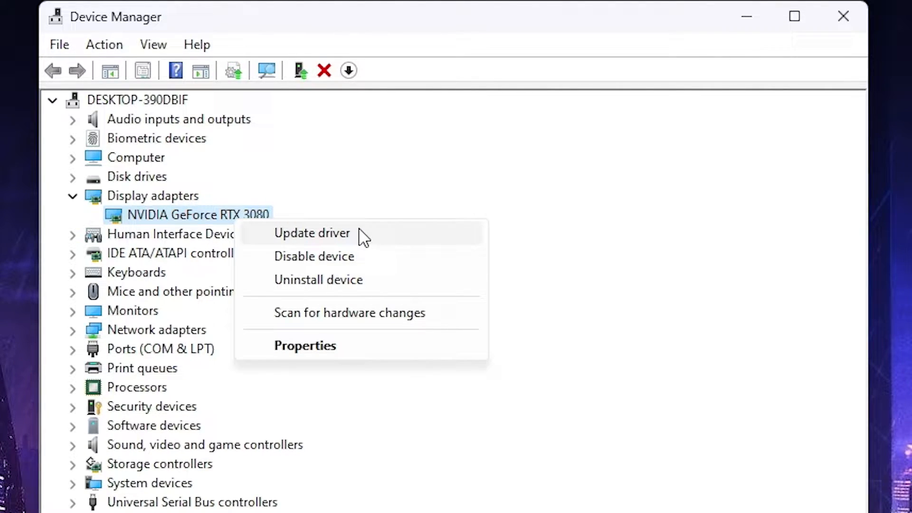
mouse_move(354, 247)
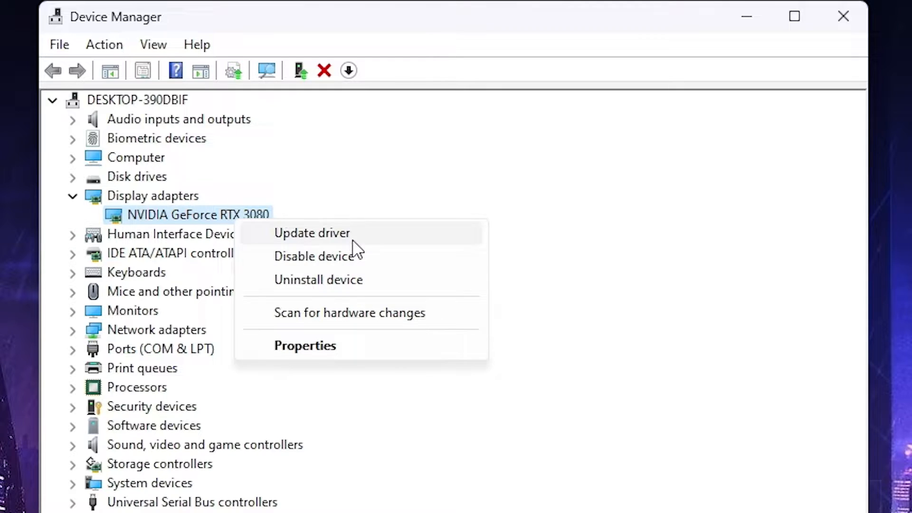
mouse_move(355, 279)
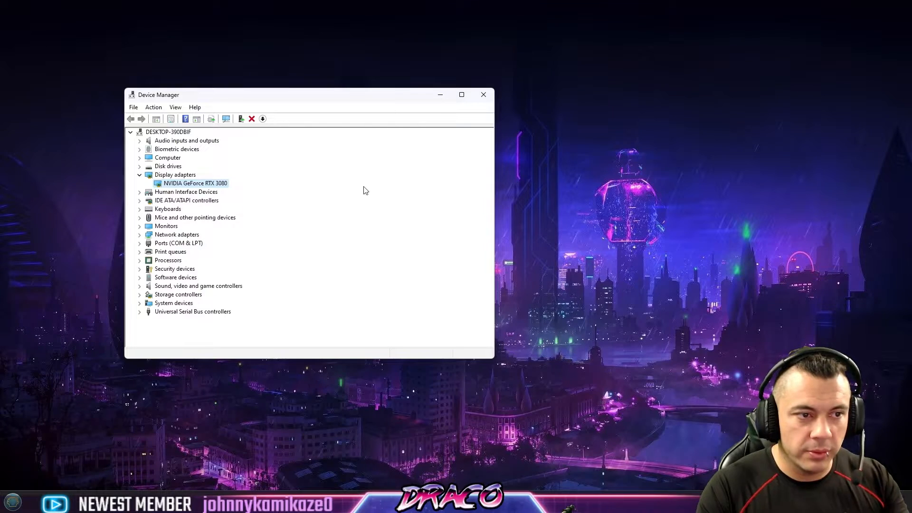
right_click(195, 183)
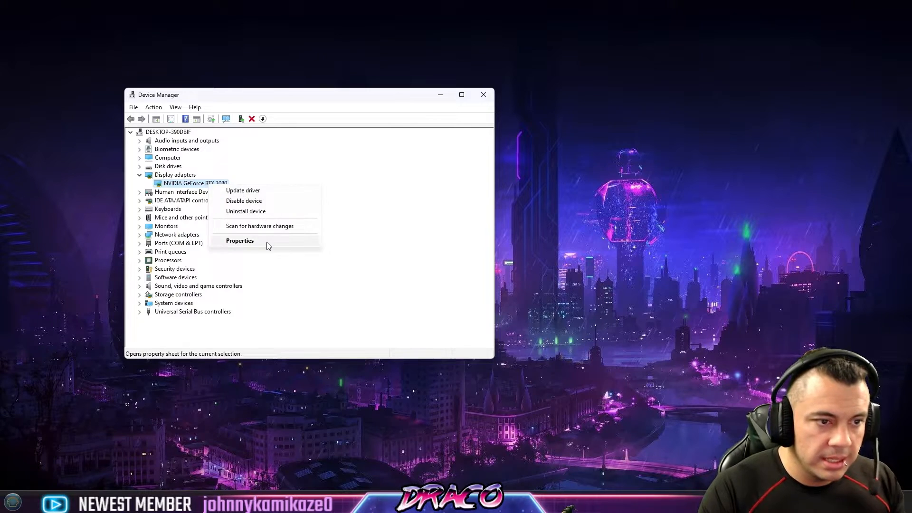
left_click(239, 240)
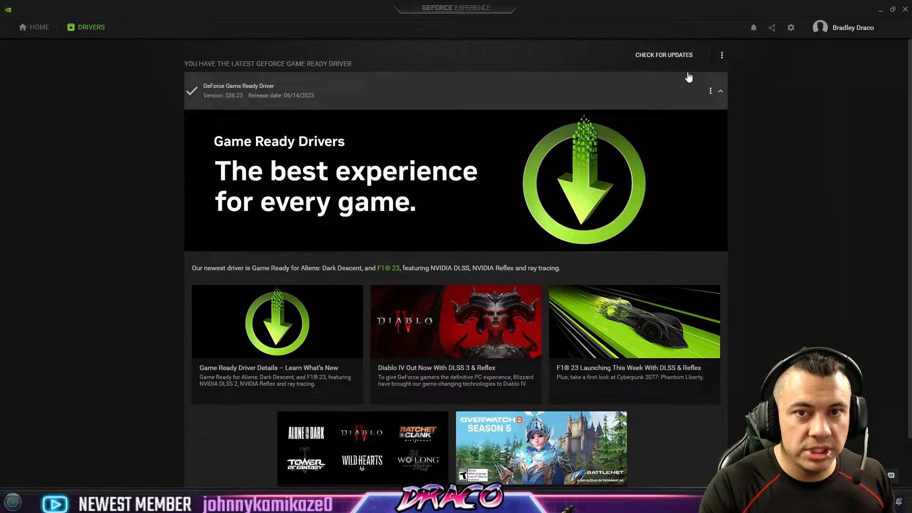
Step: Check for driver updates and view the Game Ready vs Studio Driver preference, keeping Game Ready
left_click(662, 55)
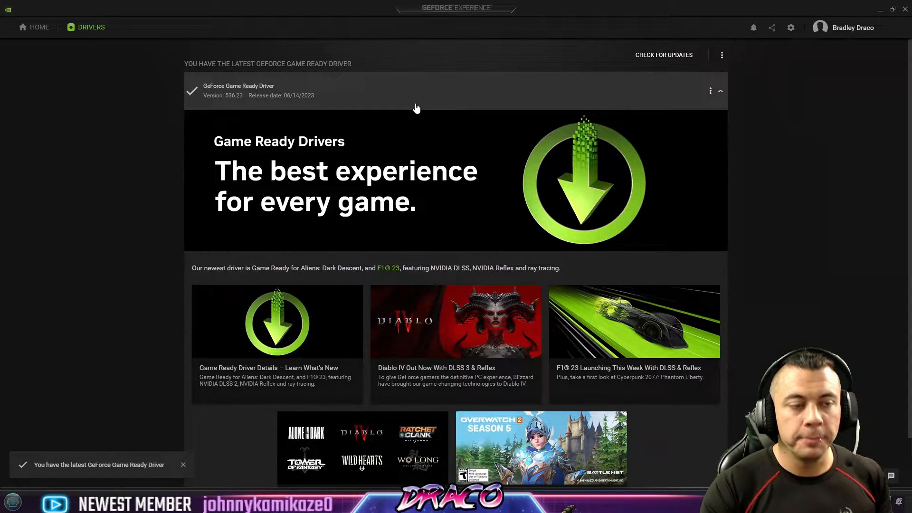
mouse_move(411, 139)
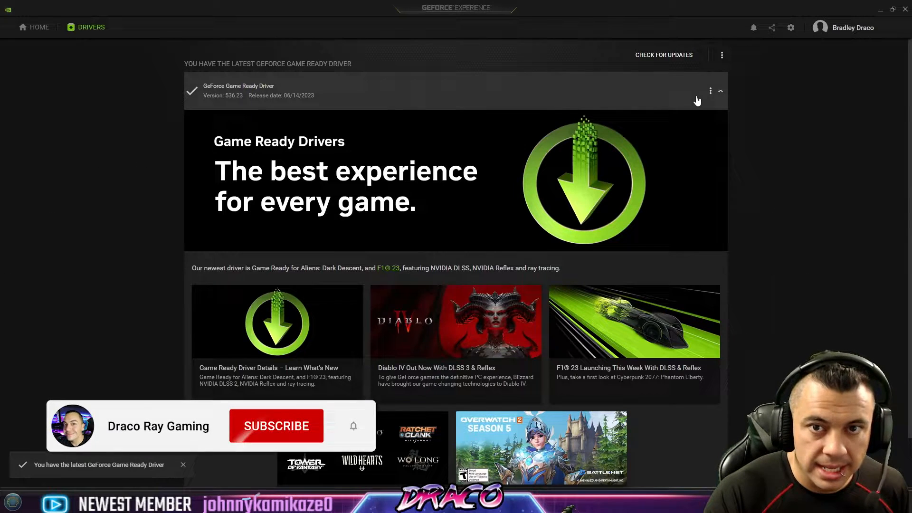
left_click(710, 91)
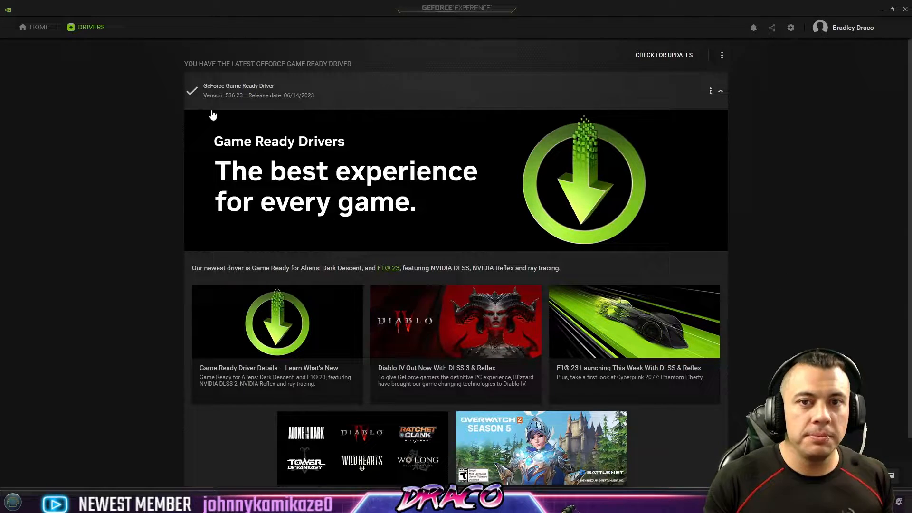
left_click(722, 55)
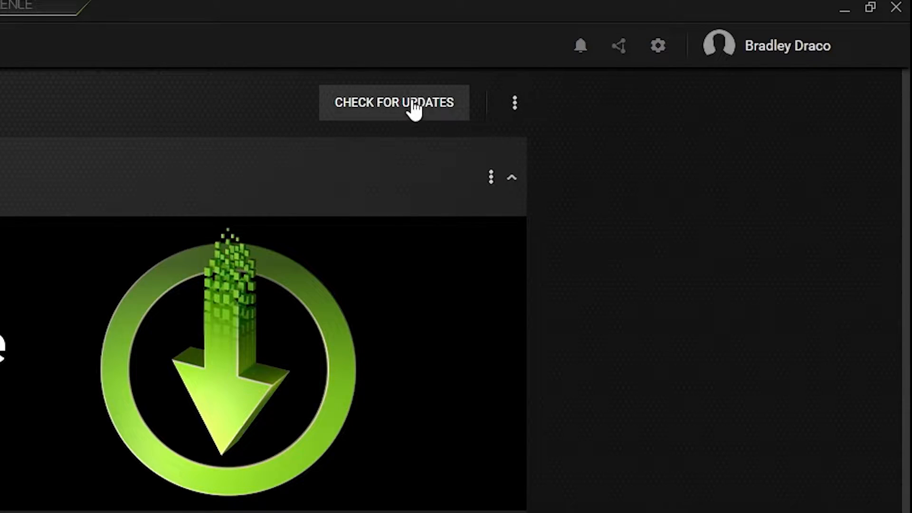
left_click(514, 103)
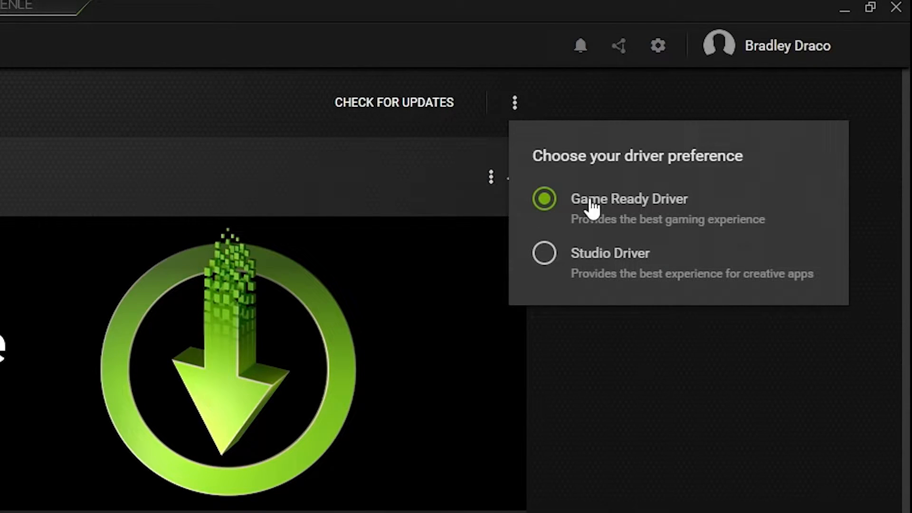
mouse_move(617, 378)
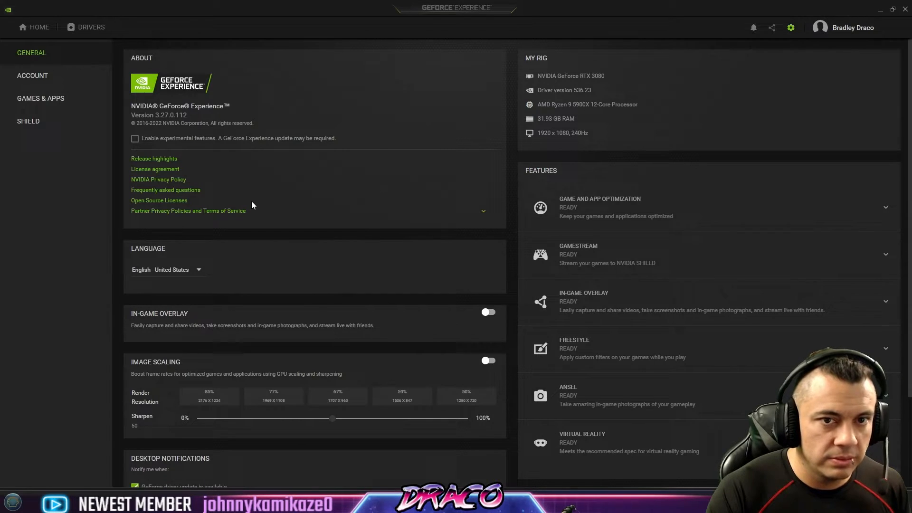
mouse_move(70, 43)
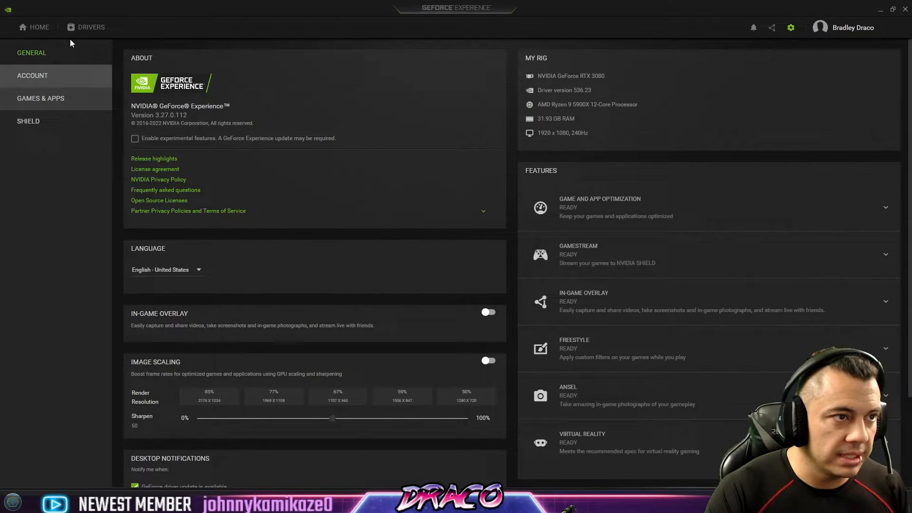
Step: Show the General settings listing the RTX 3080 with driver version 536.23
left_click(91, 27)
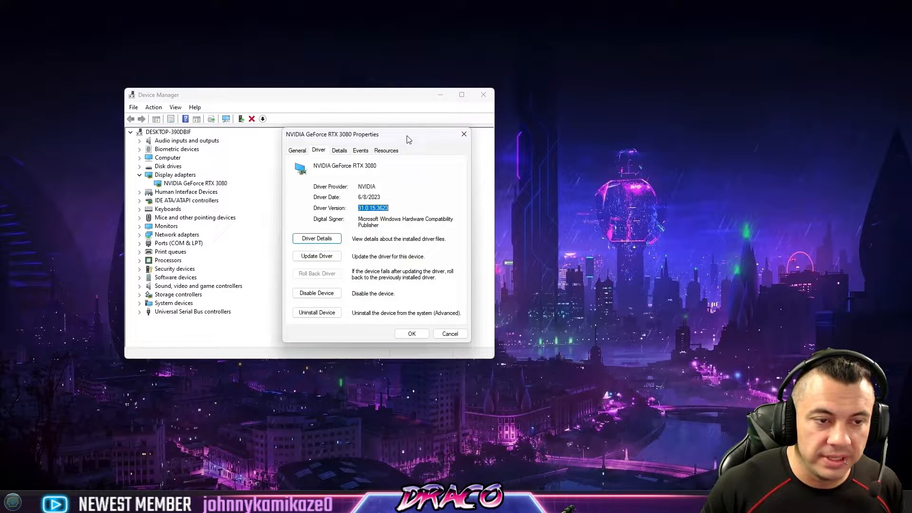
Step: Close the RTX 3080 properties and bring up the adapter's action menu again
left_click(449, 333)
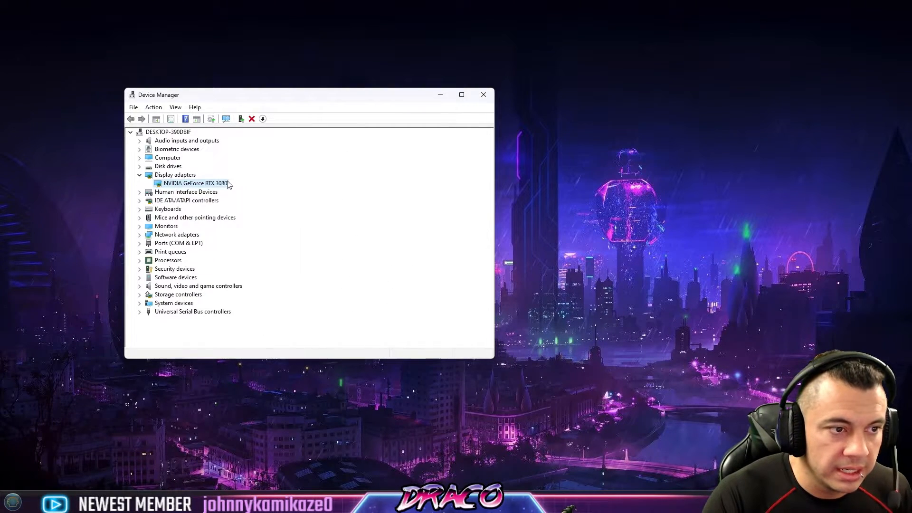
right_click(195, 183)
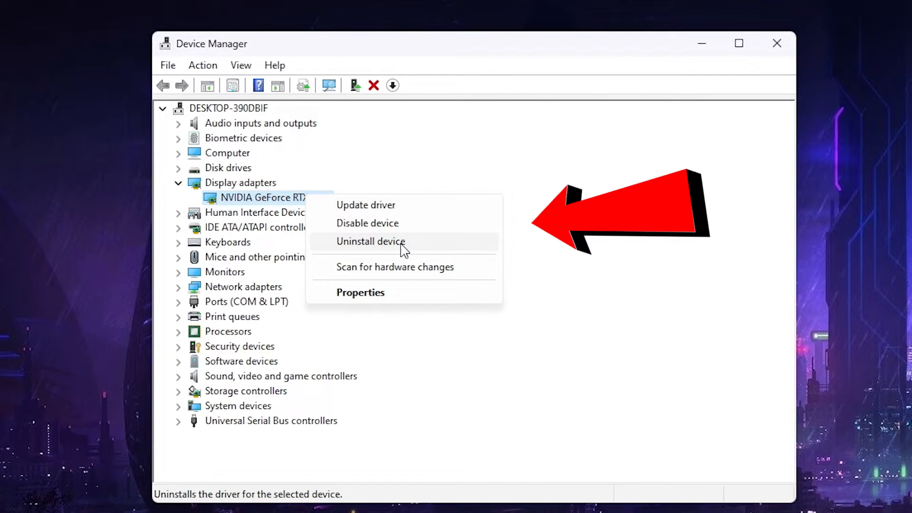
left_click(370, 241)
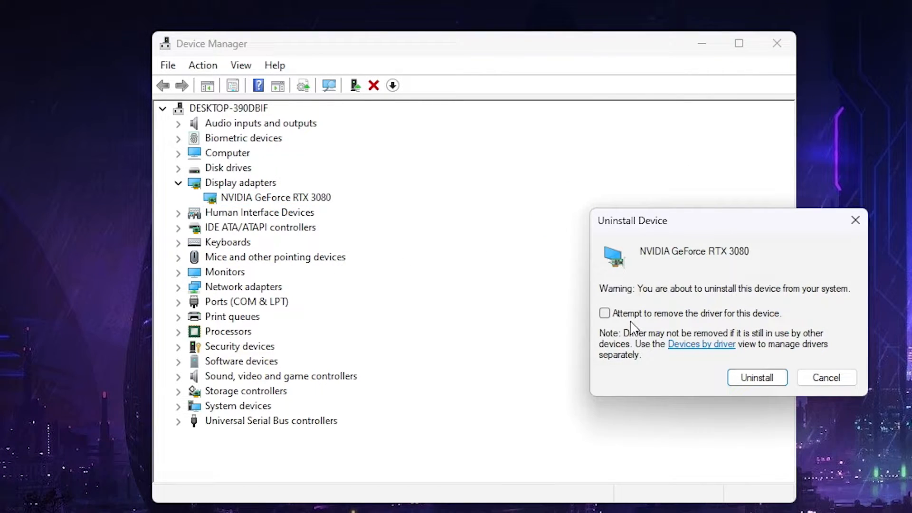
left_click(604, 312)
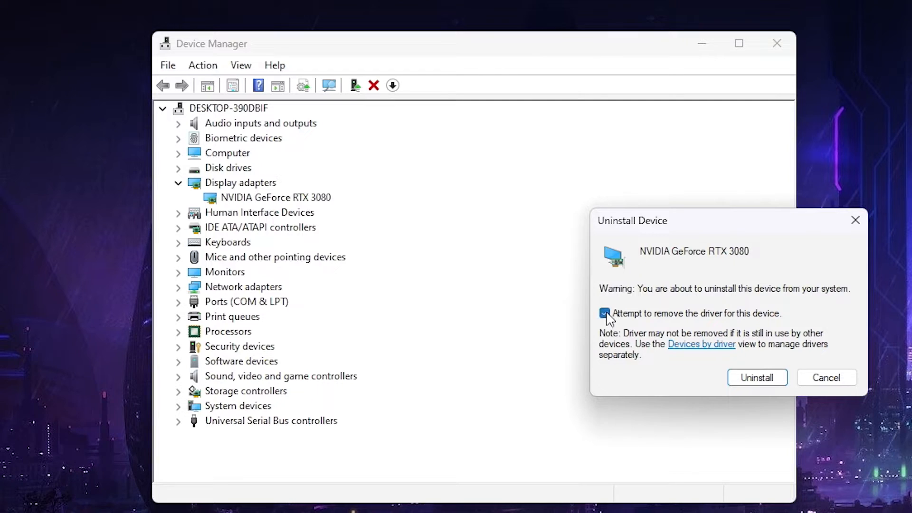
left_click(605, 313)
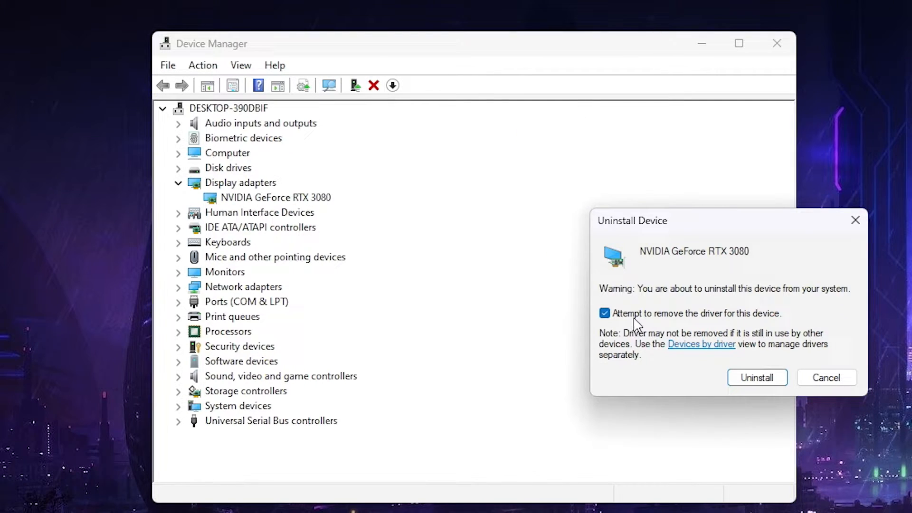
mouse_move(882, 376)
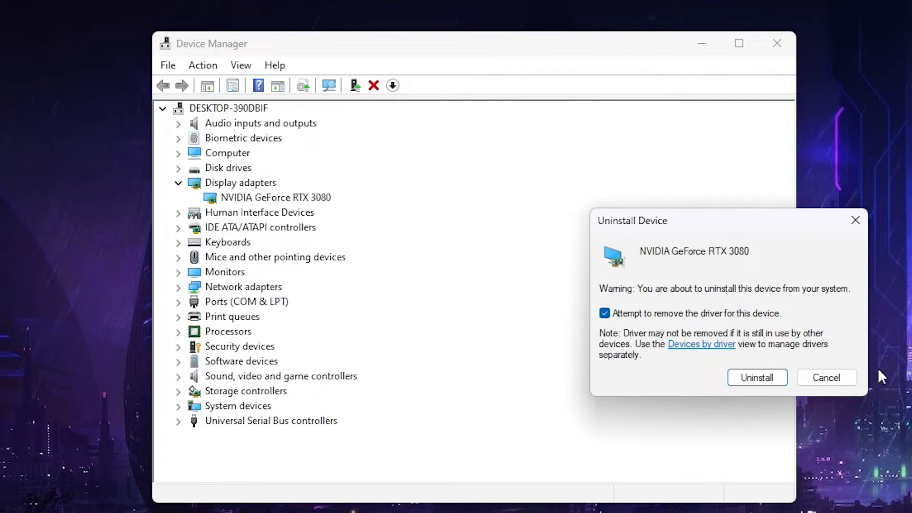
left_click(824, 377)
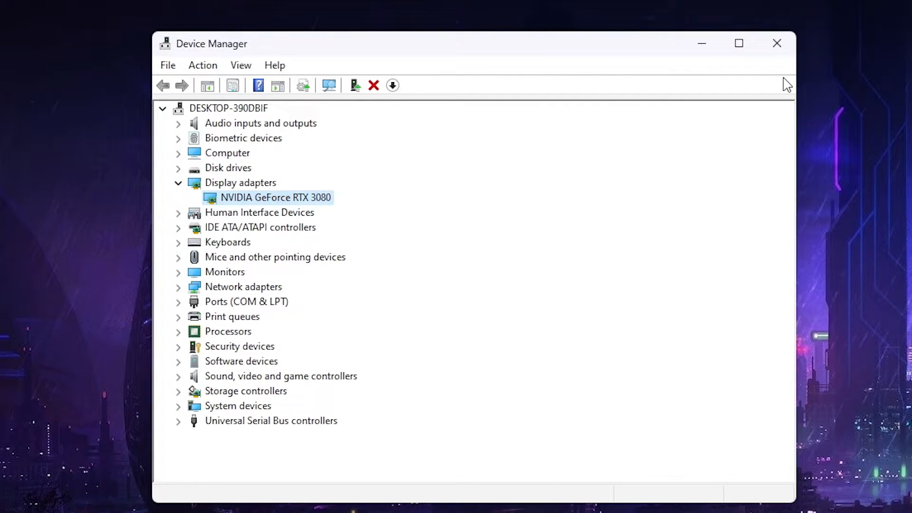
mouse_move(725, 276)
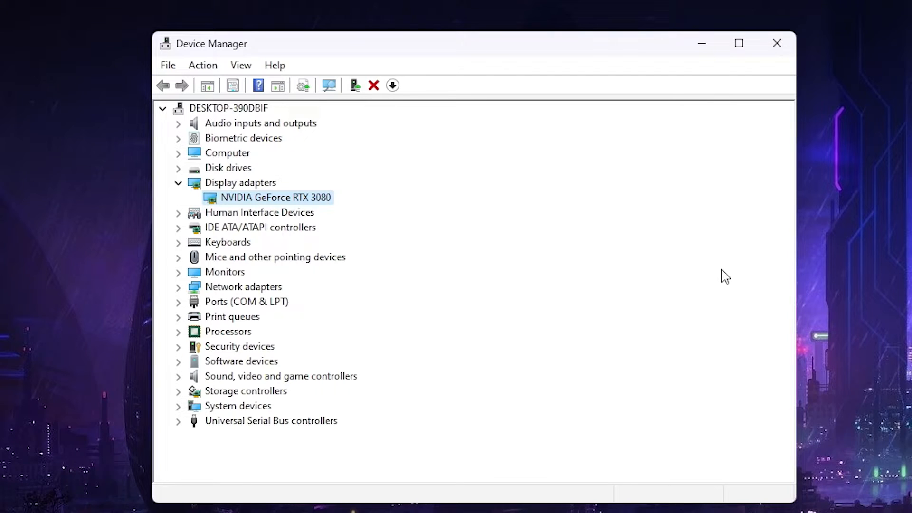
right_click(276, 198)
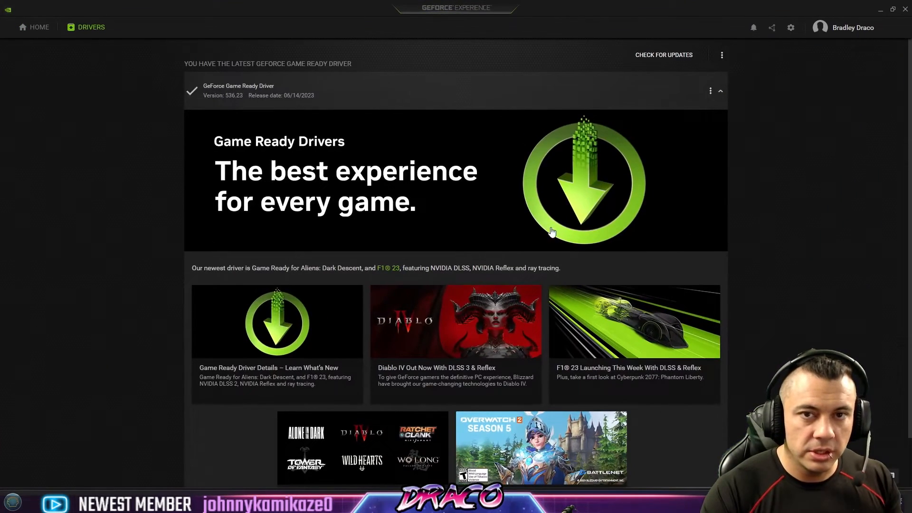
mouse_move(678, 92)
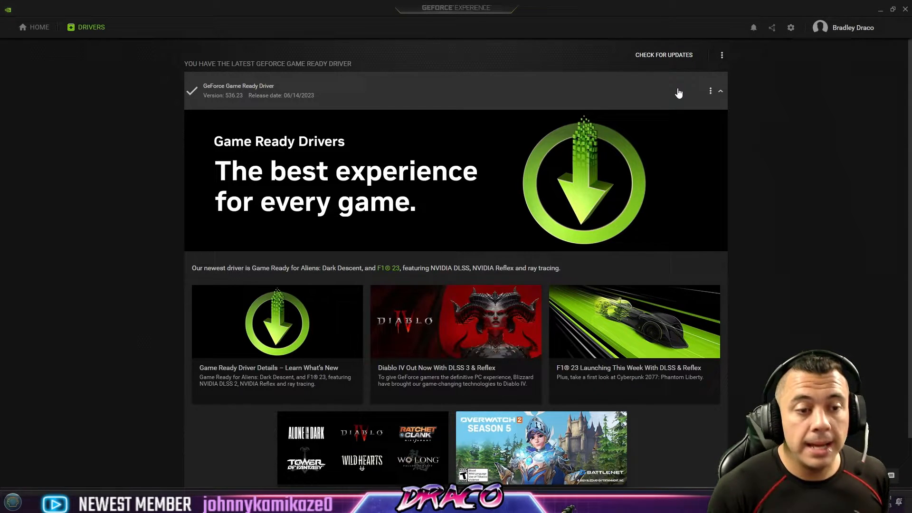
mouse_move(14, 463)
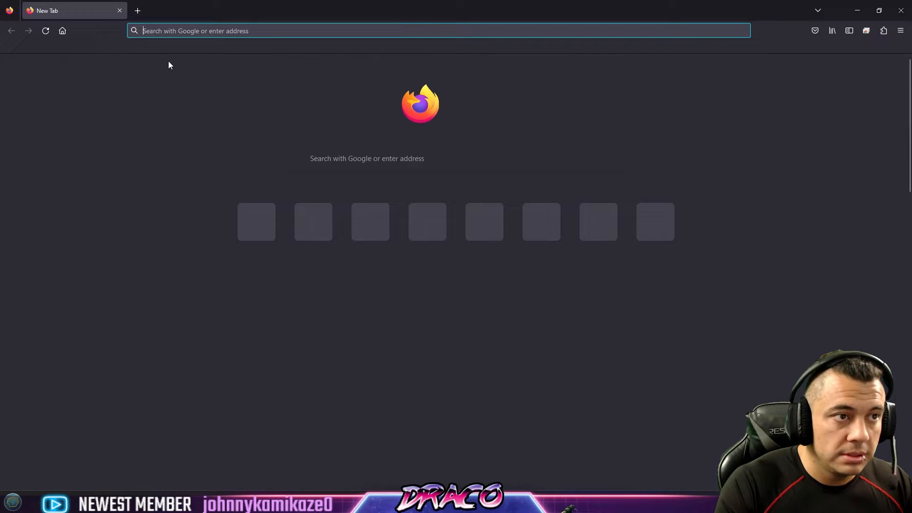
Step: Search the web for 'nvidia drivers search' and open NVIDIA's Official Advanced Driver Search result
type("nvidia")
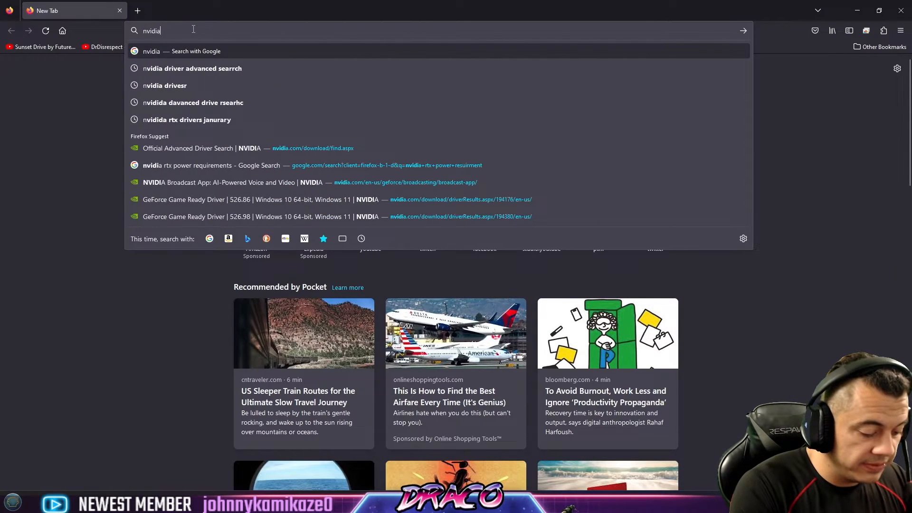
type("drivers s")
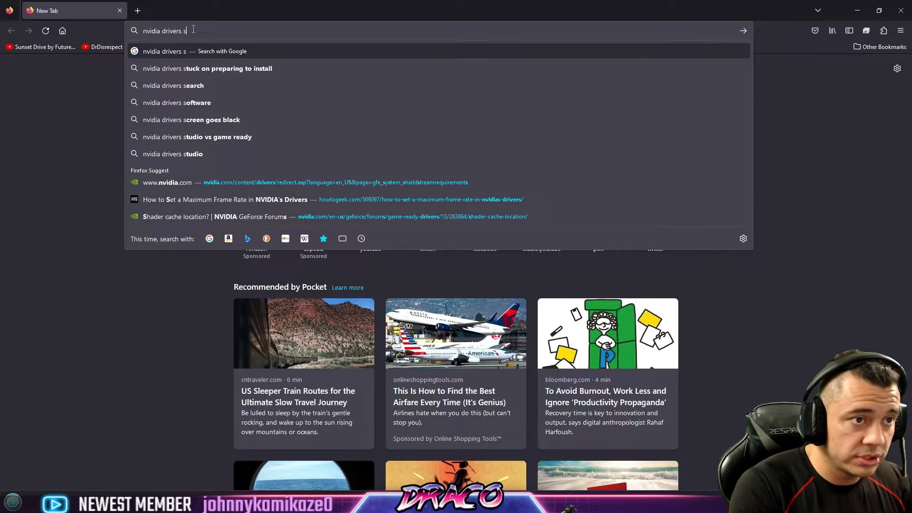
left_click(176, 86)
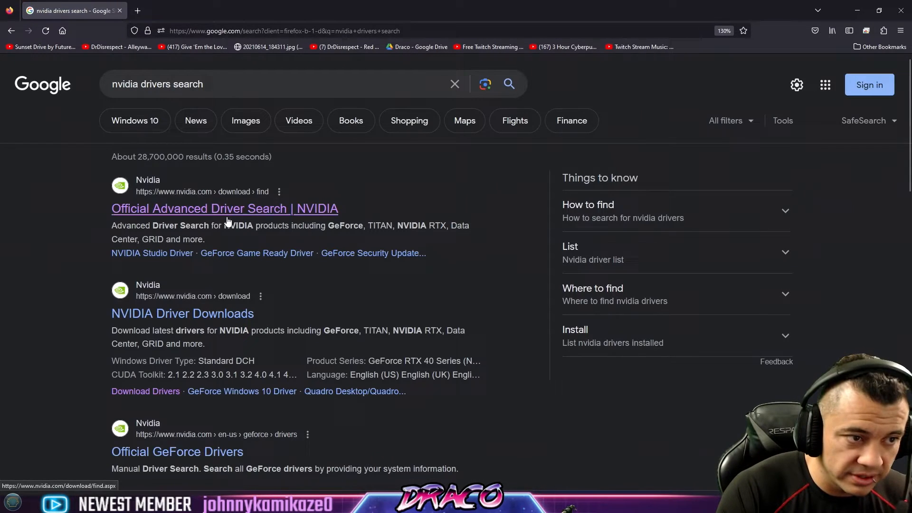
left_click(224, 208)
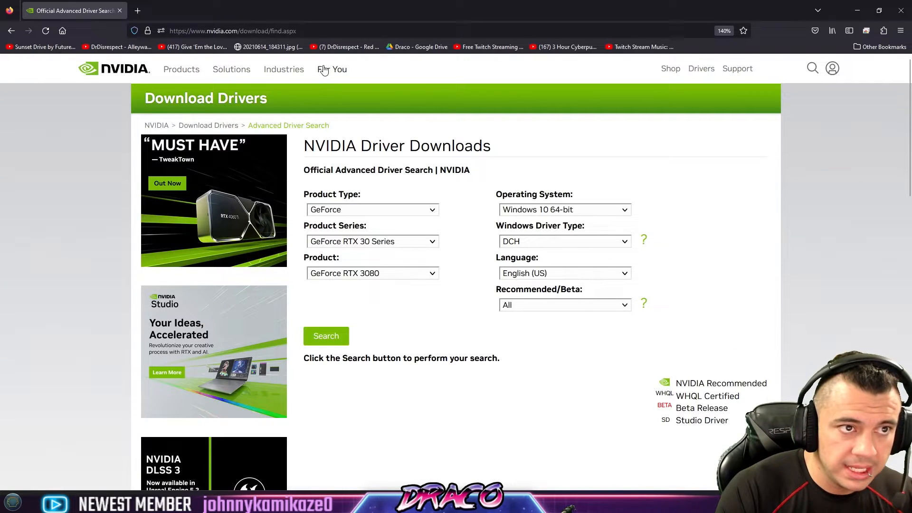
Step: List RTX 3080 drivers for Windows 11 and select version 531.79 in the results
left_click(232, 31)
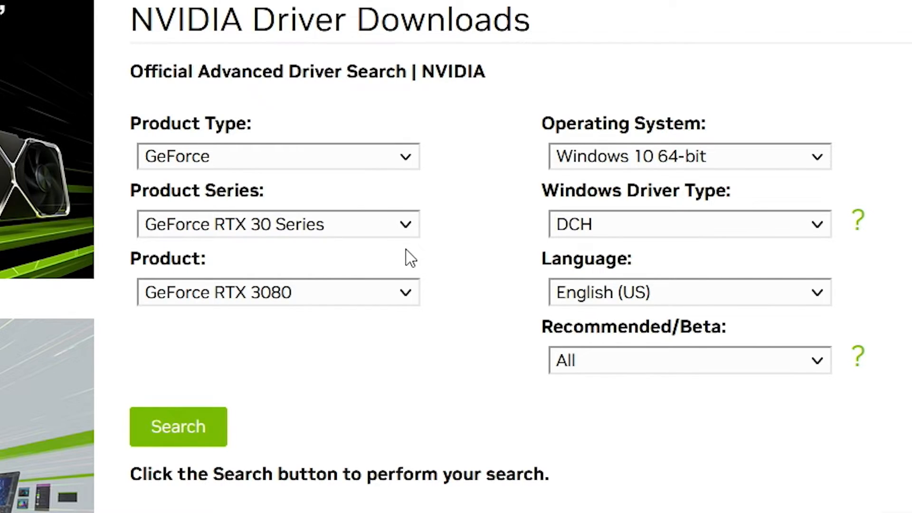
mouse_move(816, 162)
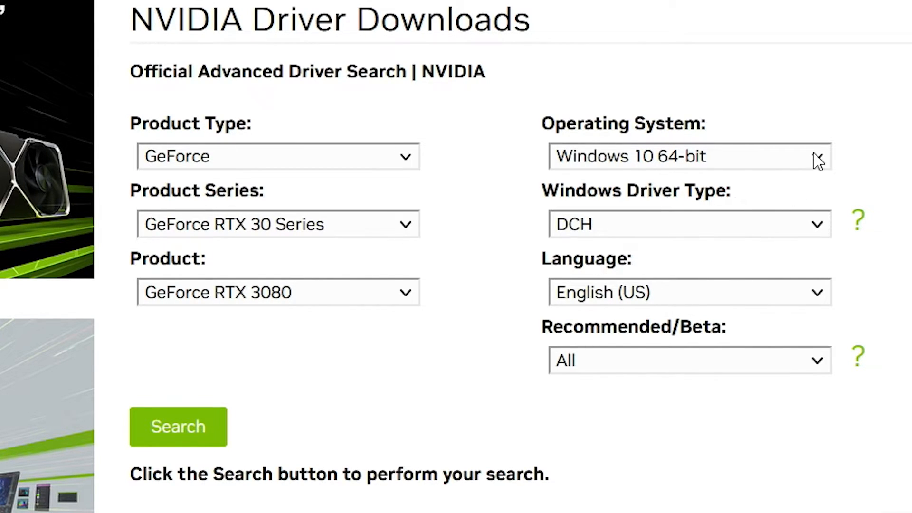
left_click(690, 156)
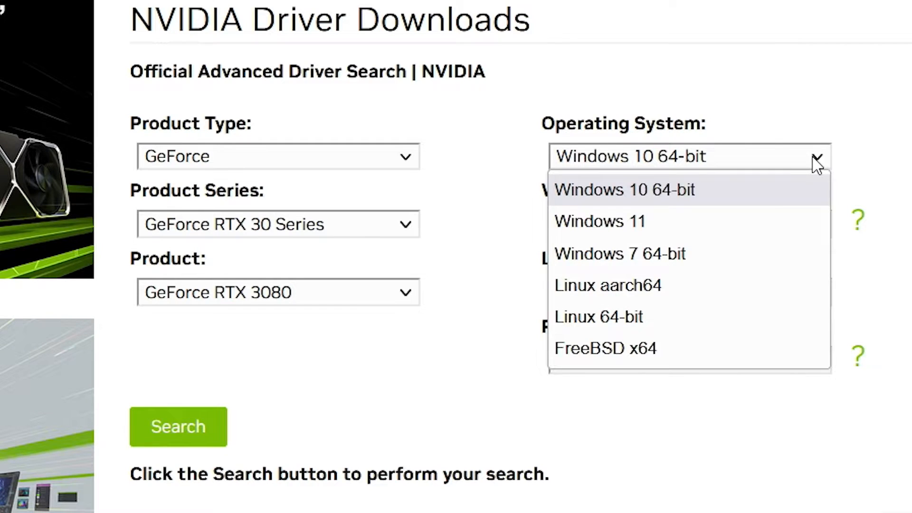
left_click(600, 221)
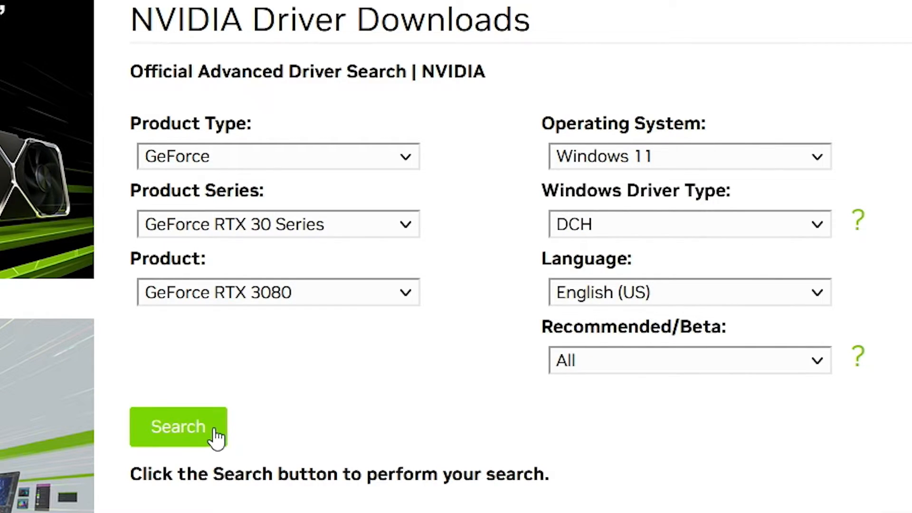
left_click(177, 427)
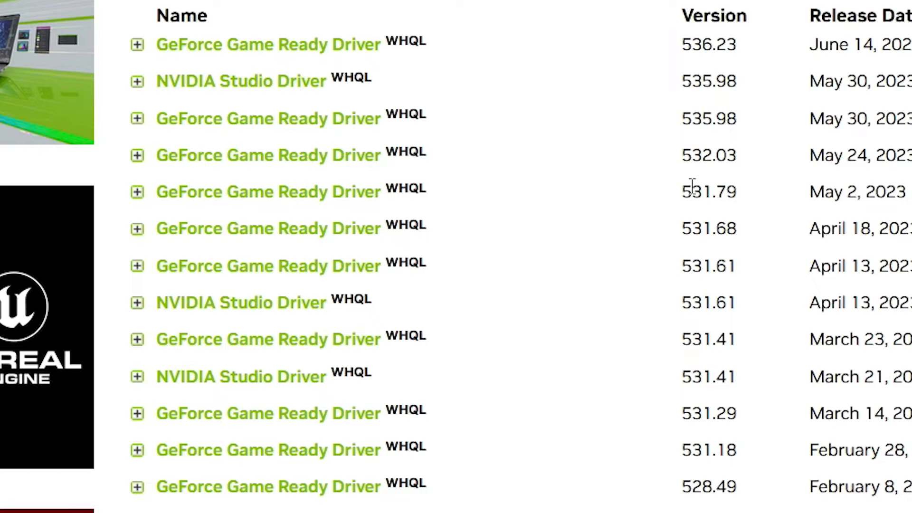
double_click(709, 192)
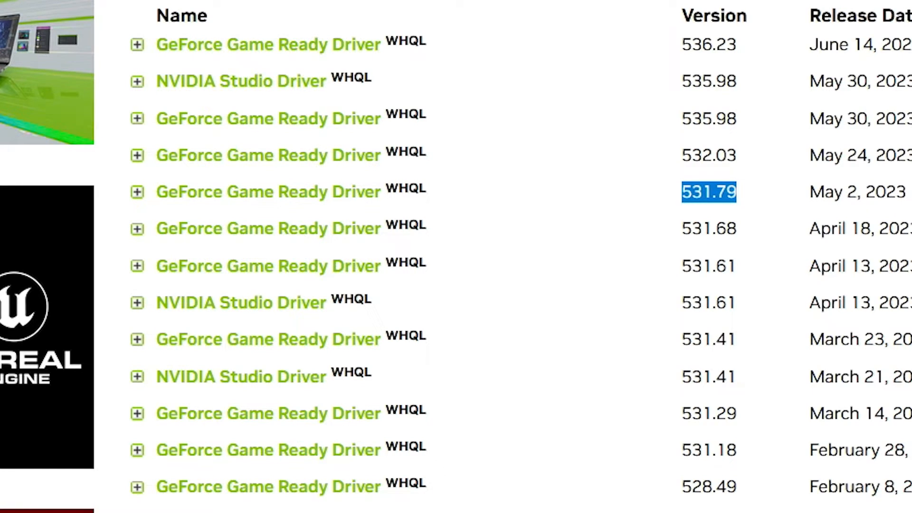
left_click(12, 501)
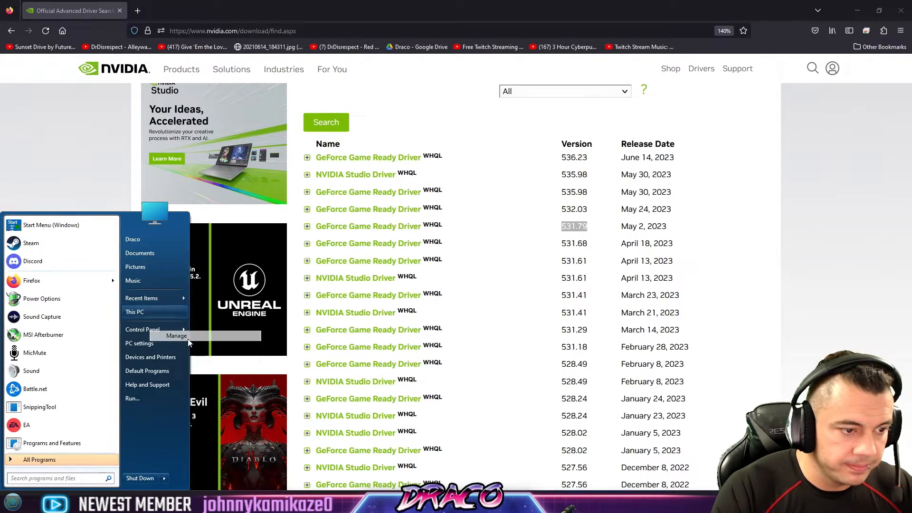
left_click(177, 335)
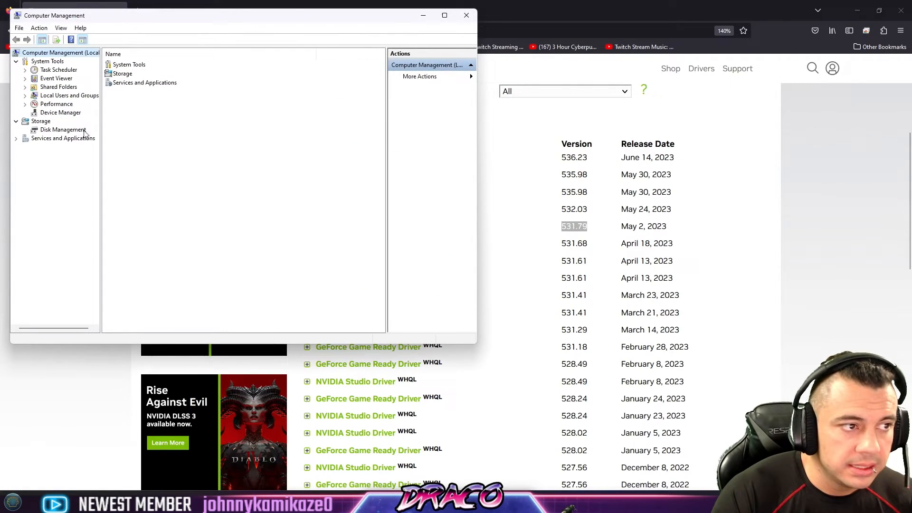
left_click(61, 113)
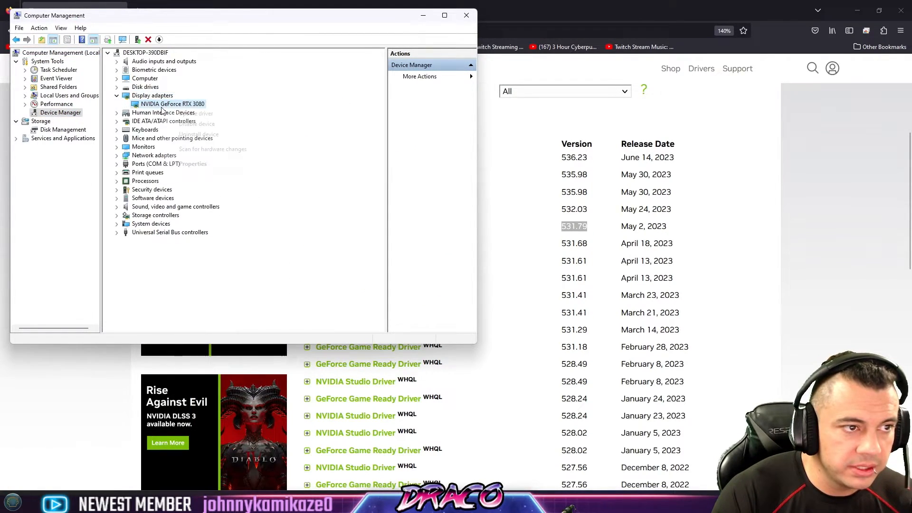
double_click(173, 103)
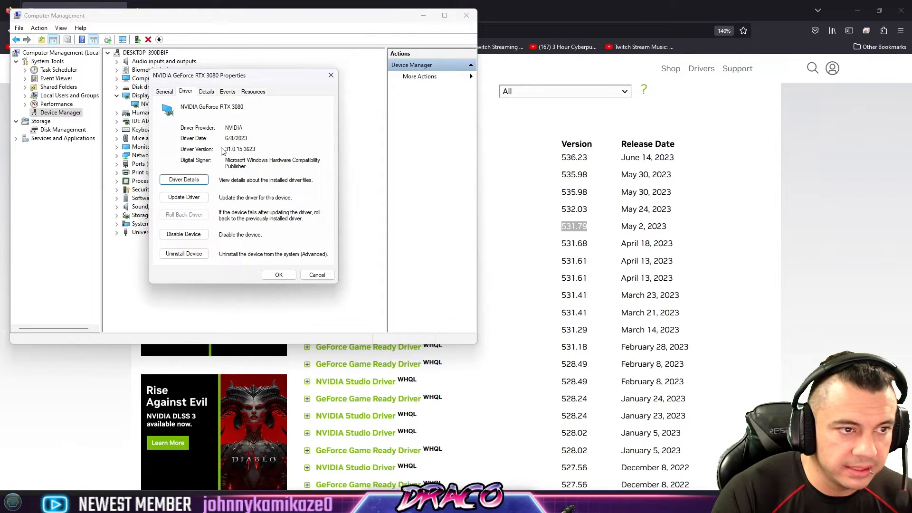
double_click(238, 149)
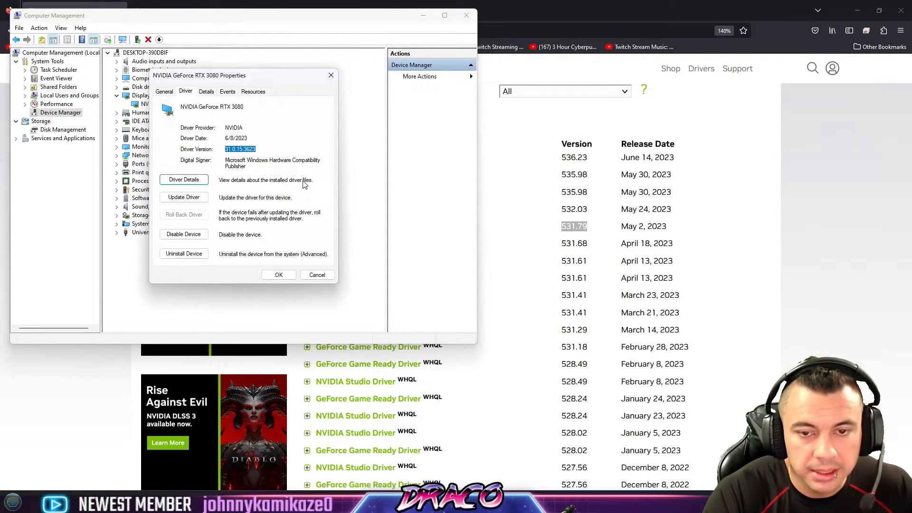
mouse_move(576, 263)
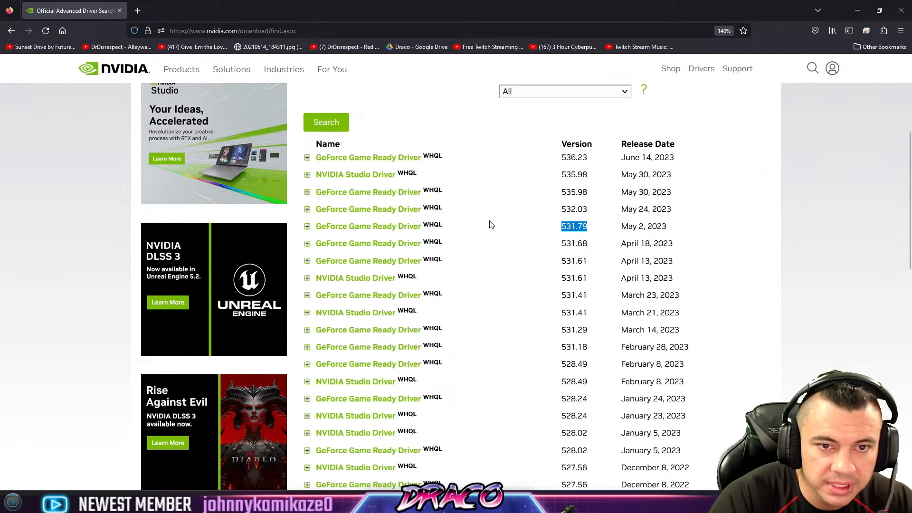
Step: Start the download of GeForce Game Ready Driver 532.03
left_click(306, 209)
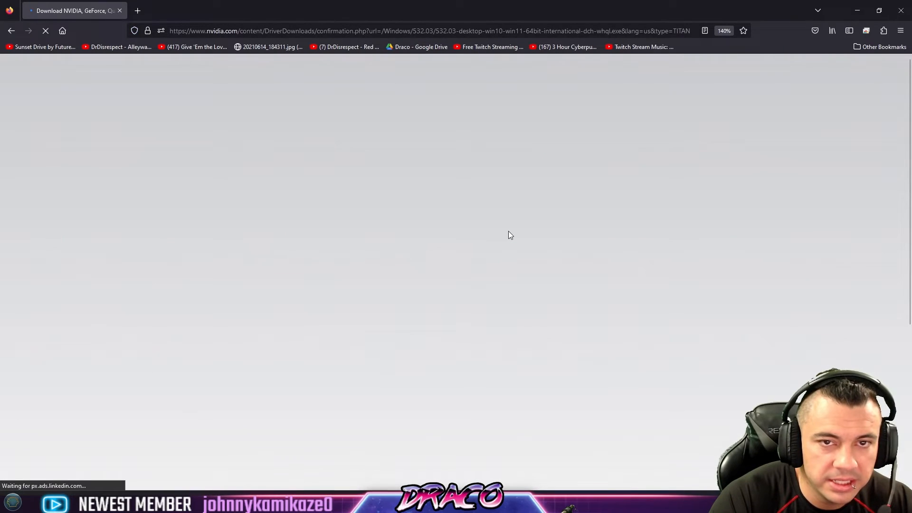
mouse_move(812, 140)
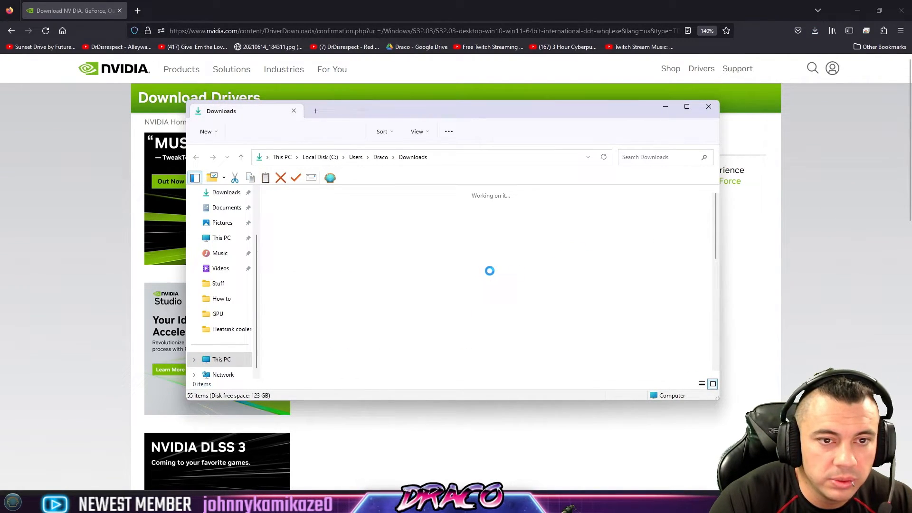
Step: Select the 532.03 installer in Downloads to confirm it, then close the Explorer window
left_click(294, 225)
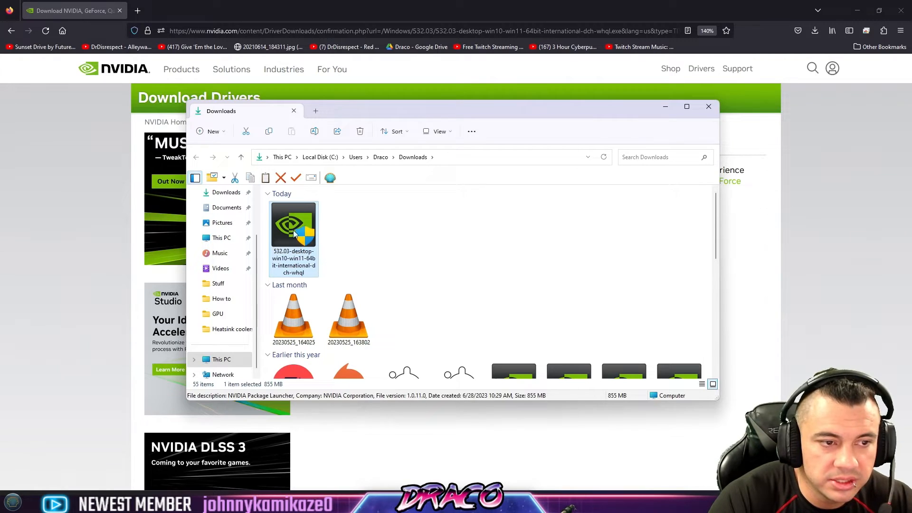
right_click(293, 225)
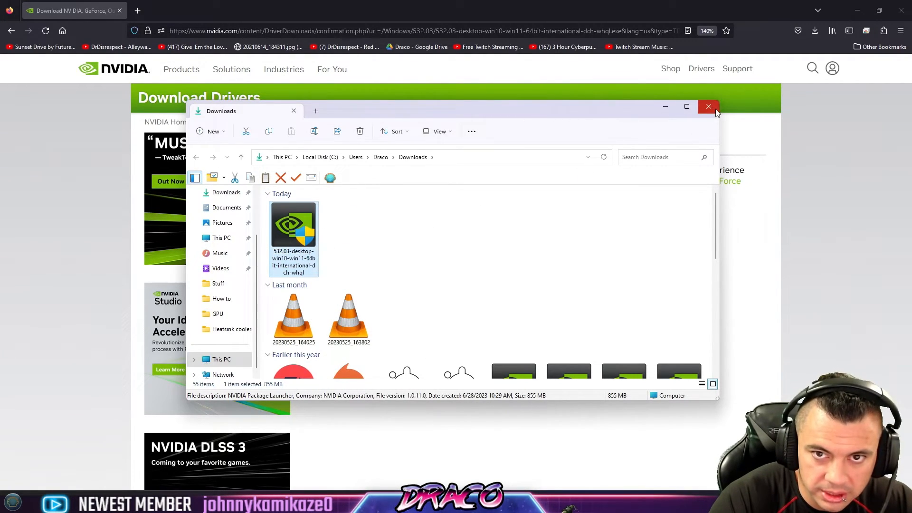
left_click(708, 106)
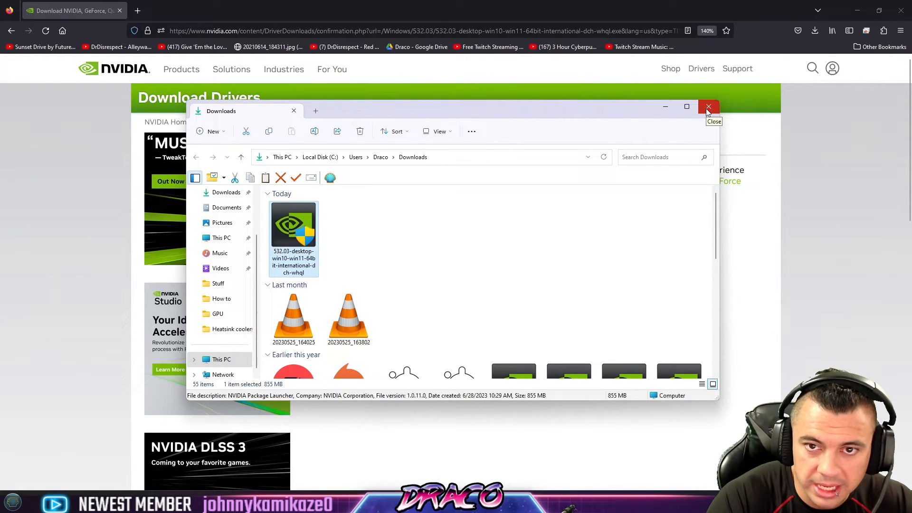
mouse_move(708, 110)
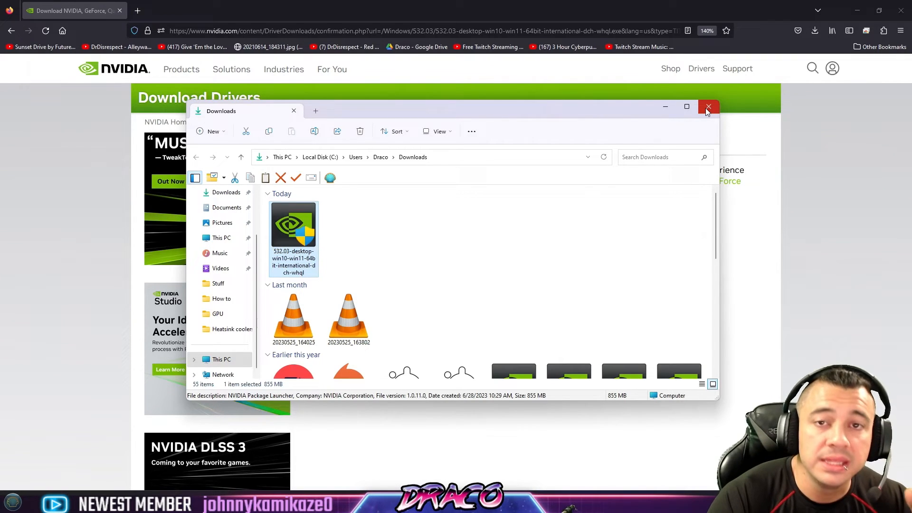
left_click(707, 108)
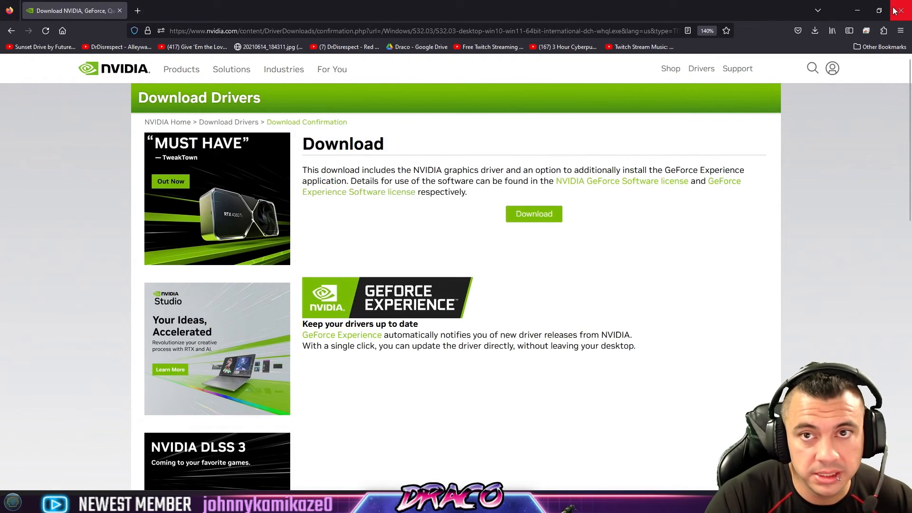
mouse_move(903, 10)
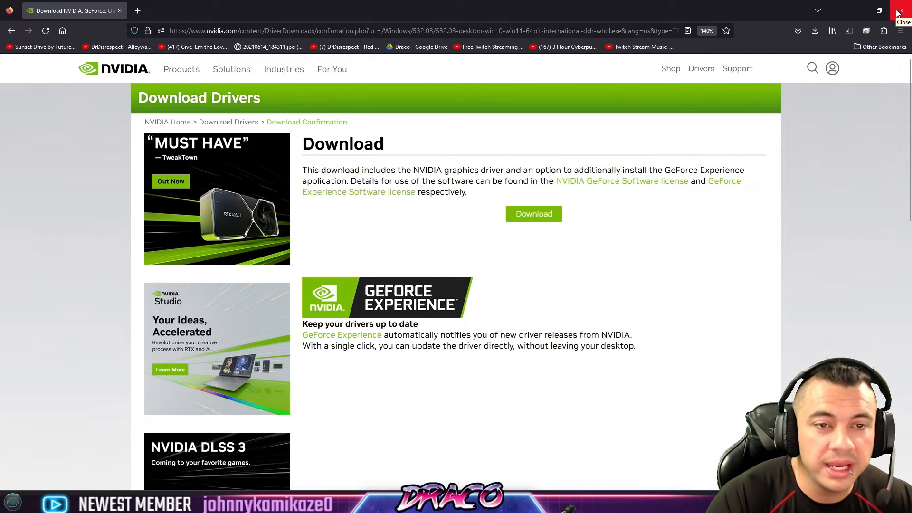
Step: Close Firefox, leaving the desktop showing
left_click(900, 10)
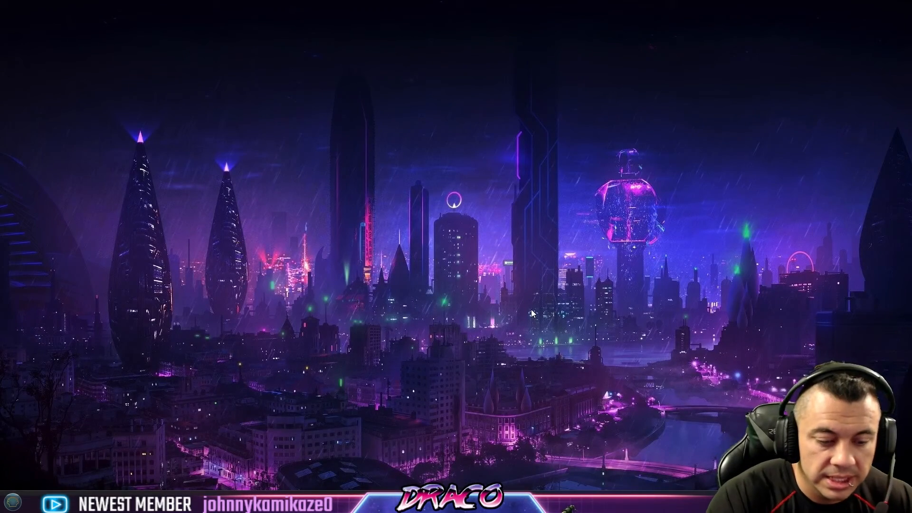